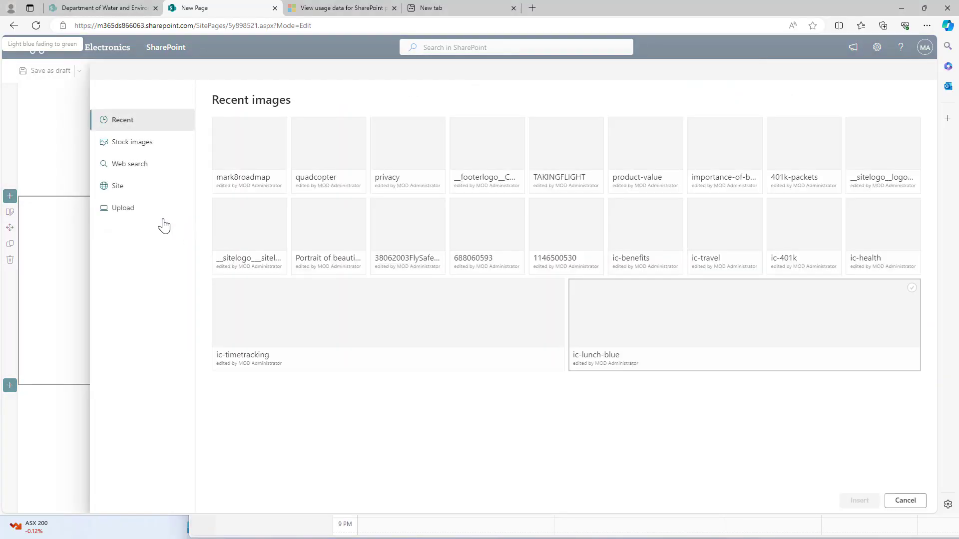
- Dismiss the recent images picker and show the section's Layout and Background options
click(123, 208)
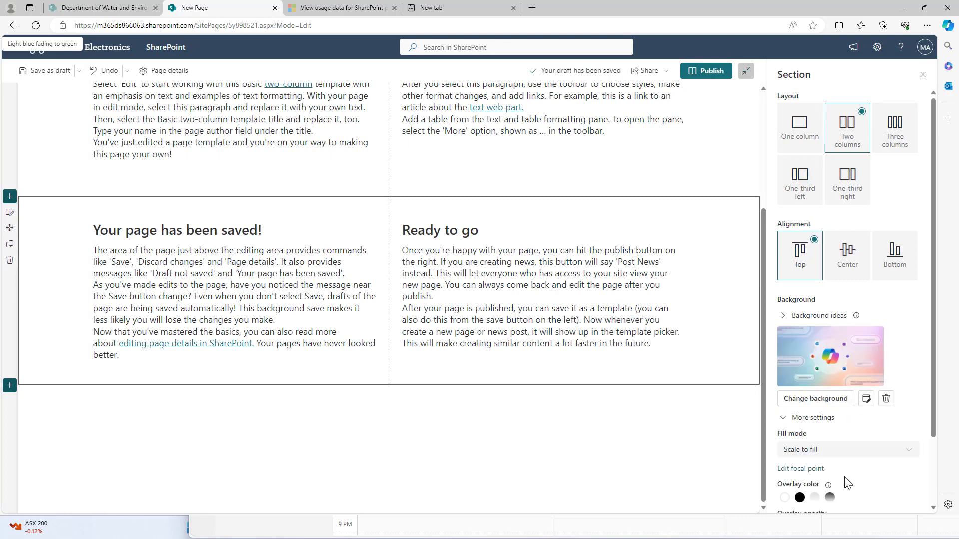
click(846, 414)
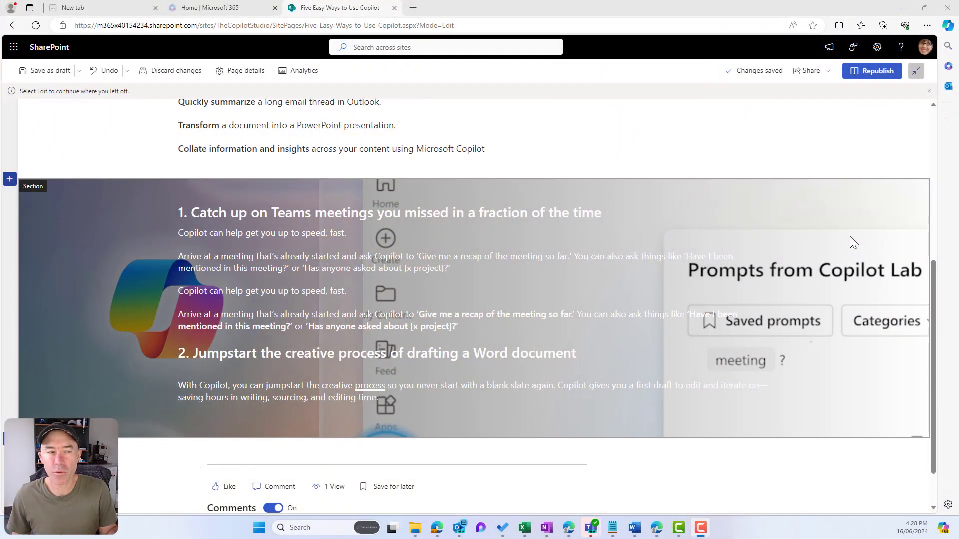
mouse_move(86, 237)
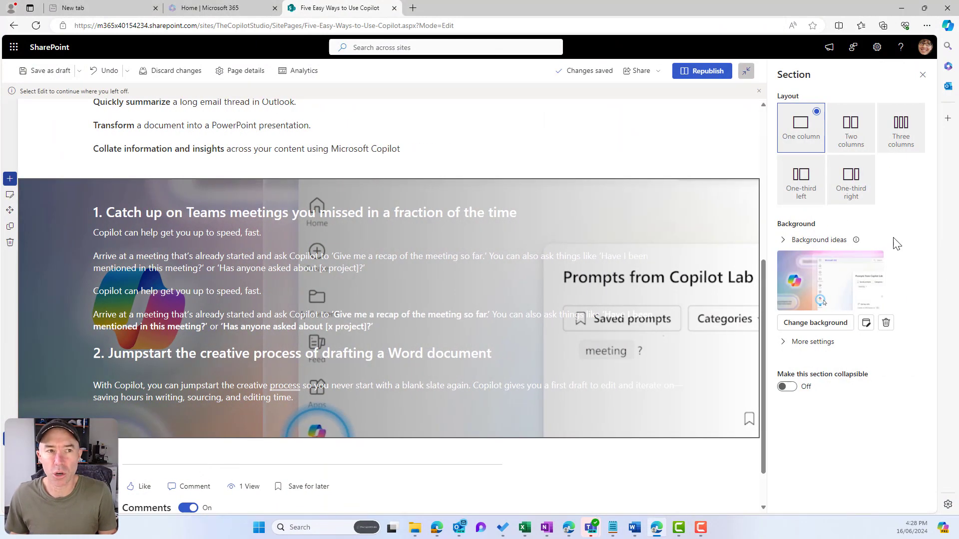
- Review the section background options, then insert the 'Three column image and text' template
click(818, 239)
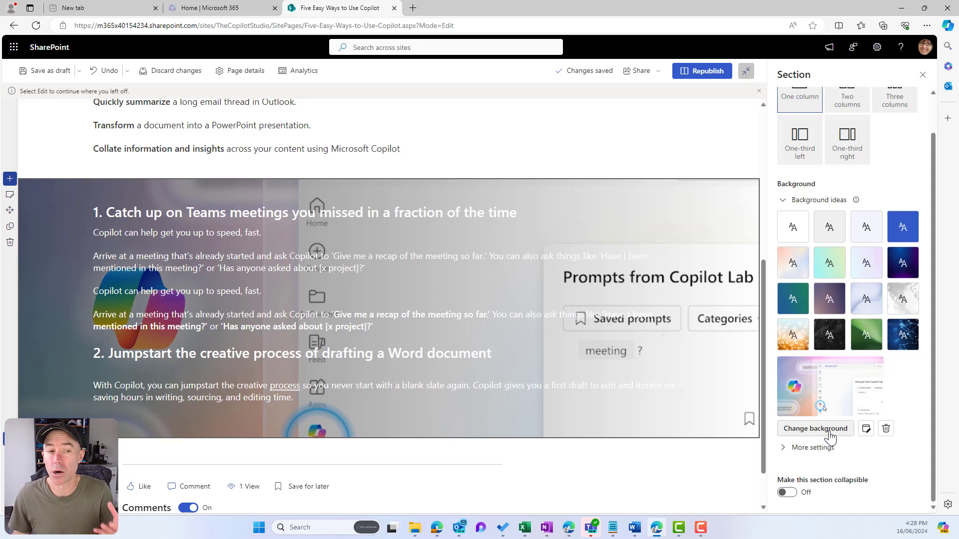
click(815, 447)
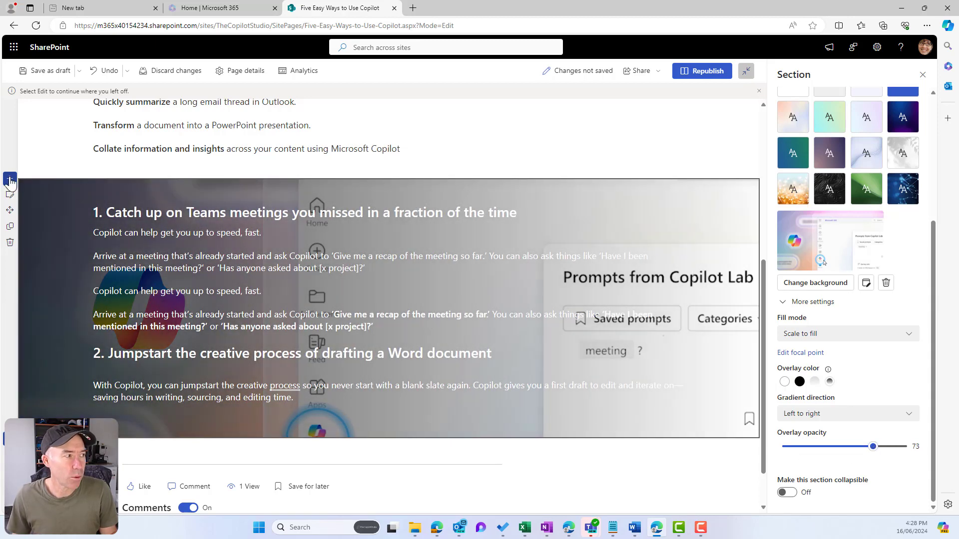
click(10, 180)
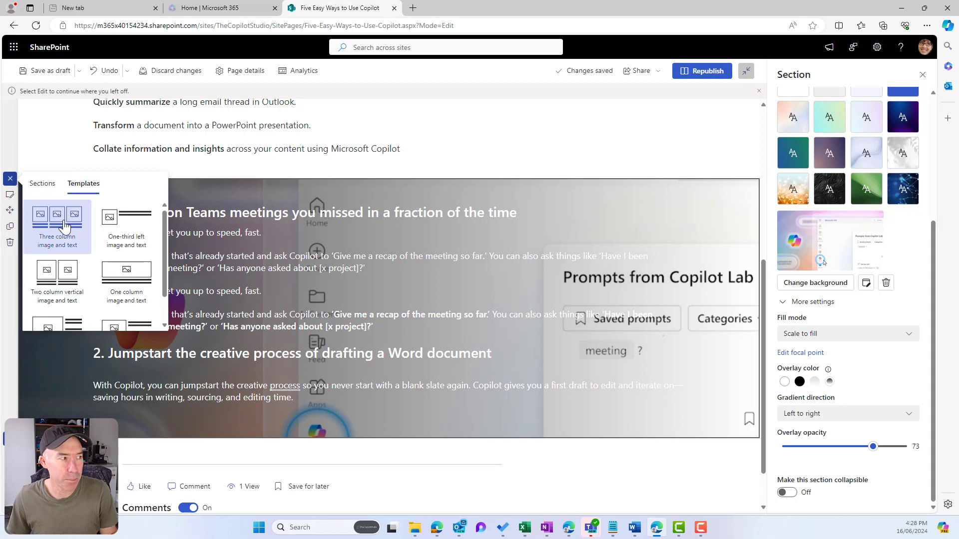
click(56, 223)
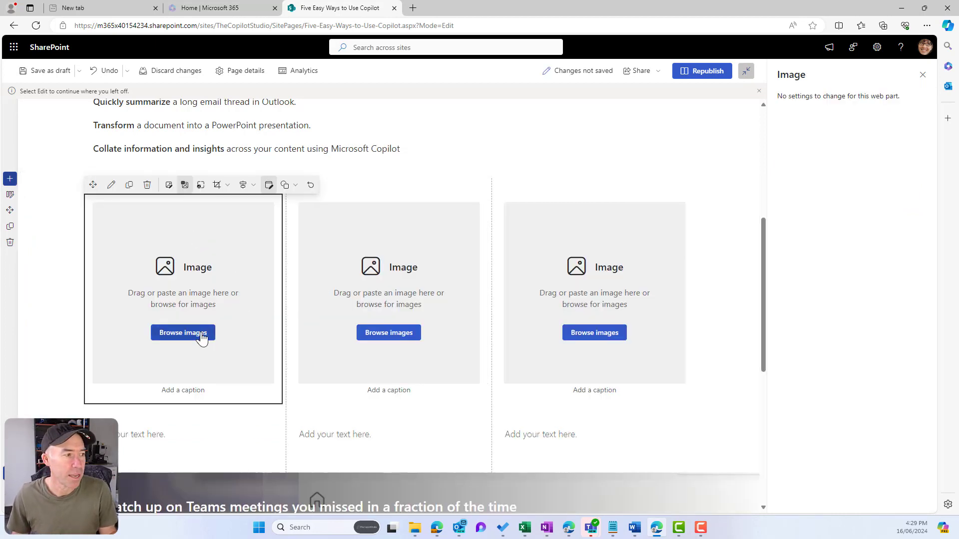
- Place the Copilot hero image into the first, second and third image columns
click(183, 333)
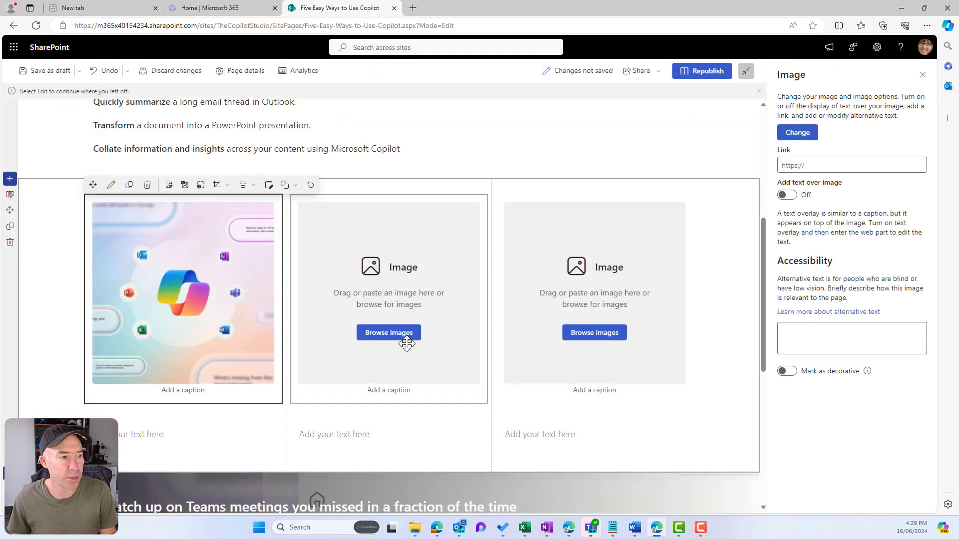
click(389, 332)
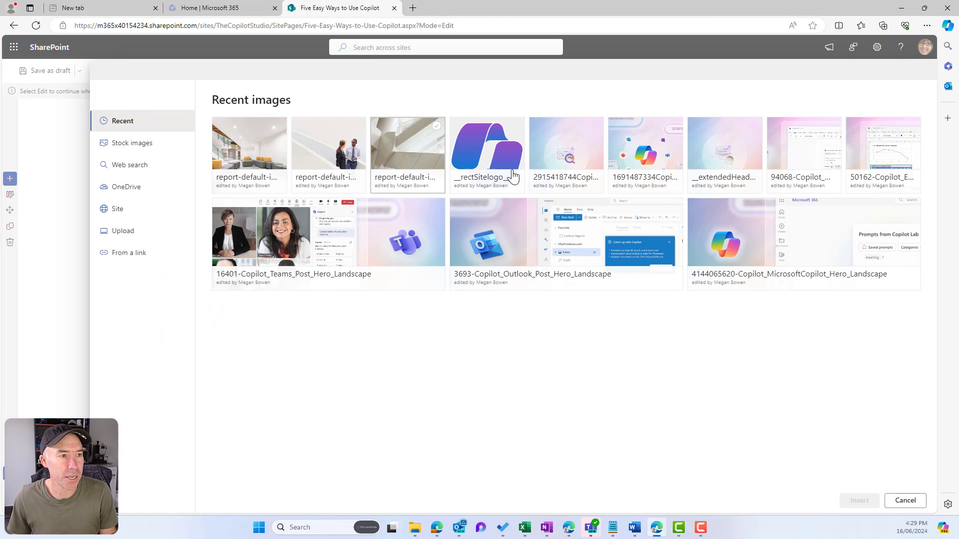
click(904, 500)
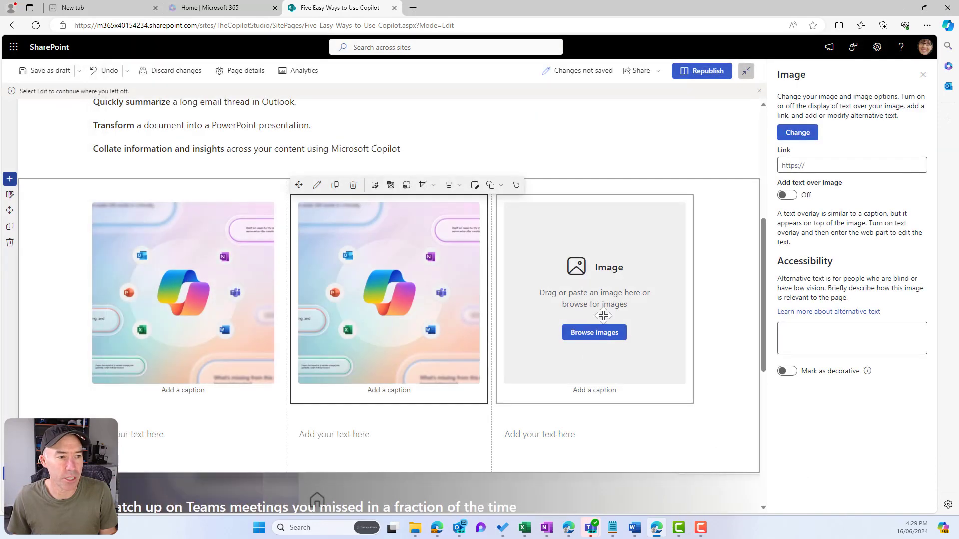
click(593, 332)
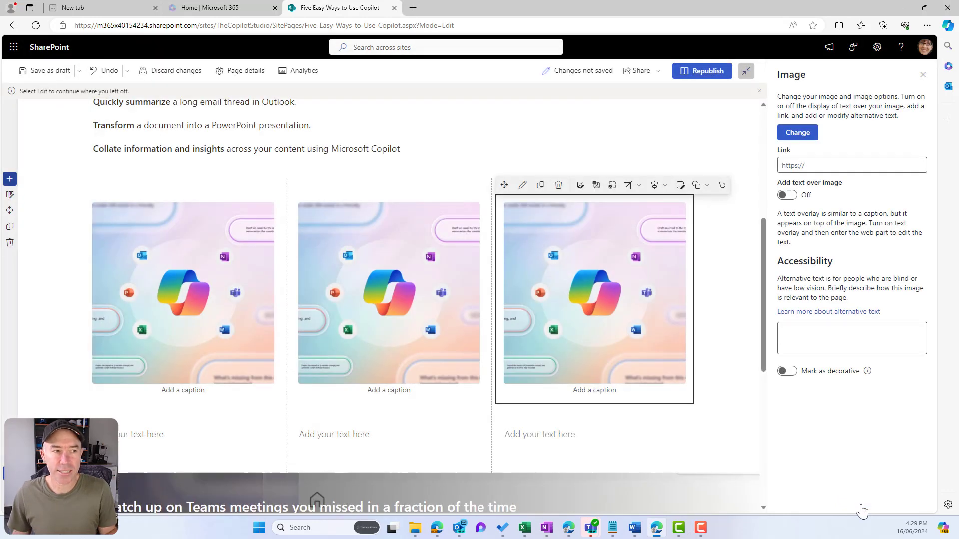
mouse_move(855, 505)
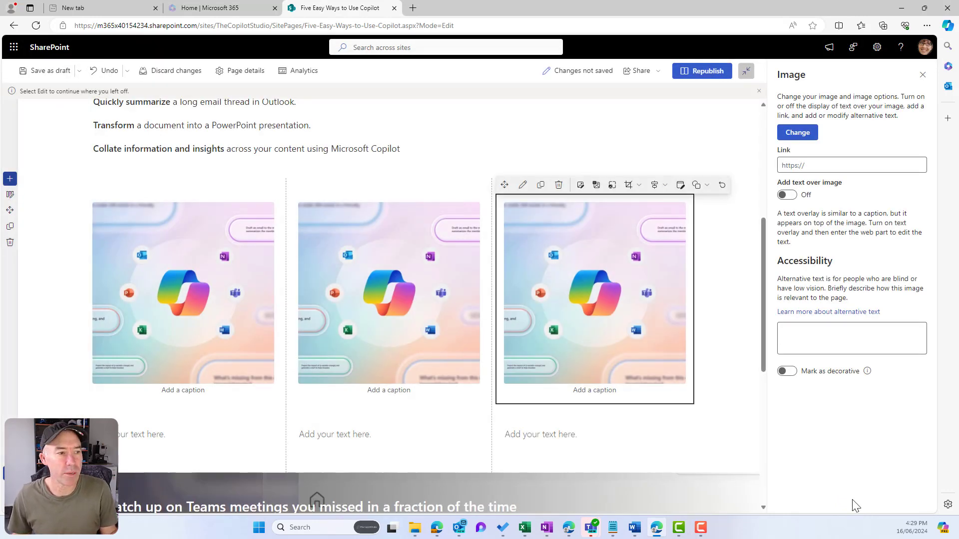
- Crop the third image to a circle, the middle to a hexagon, the first to a circle
click(697, 185)
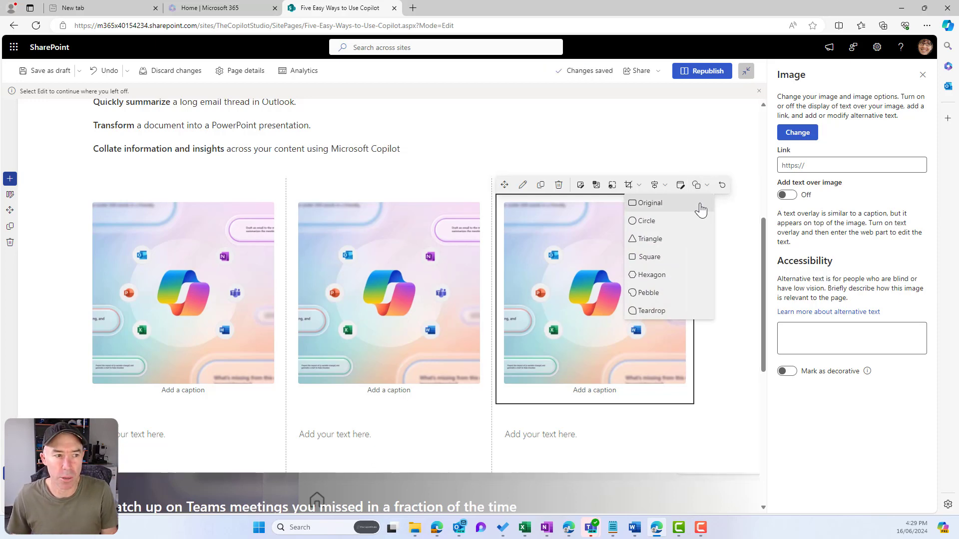
mouse_move(657, 313)
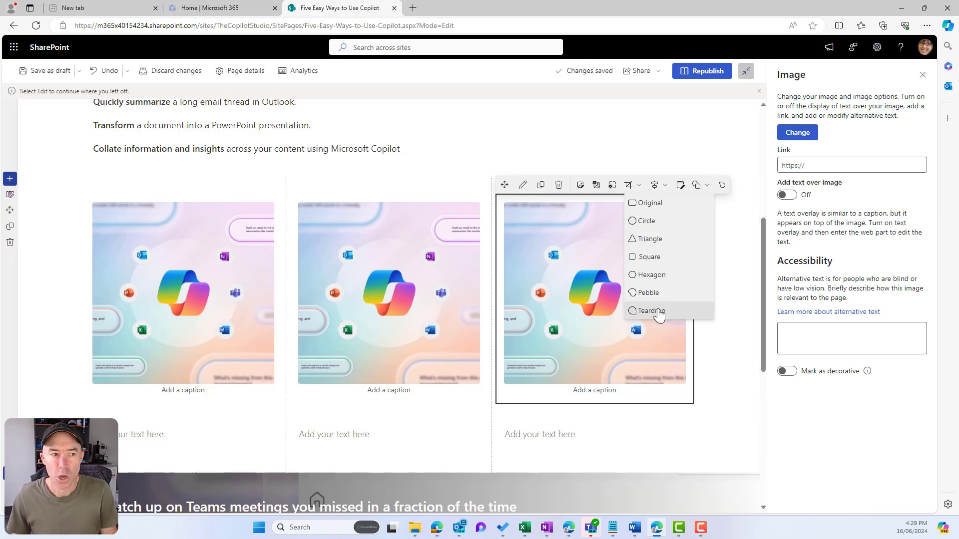
click(645, 221)
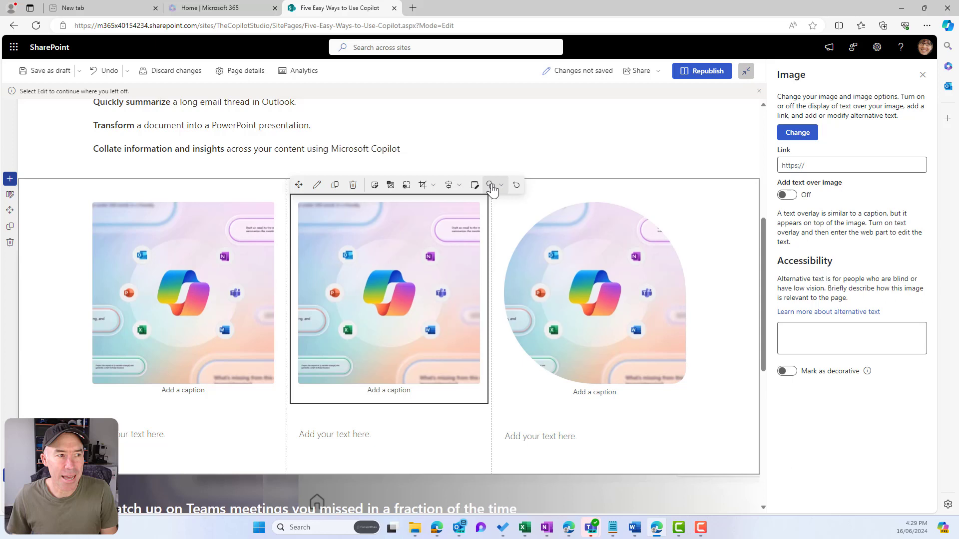
click(491, 184)
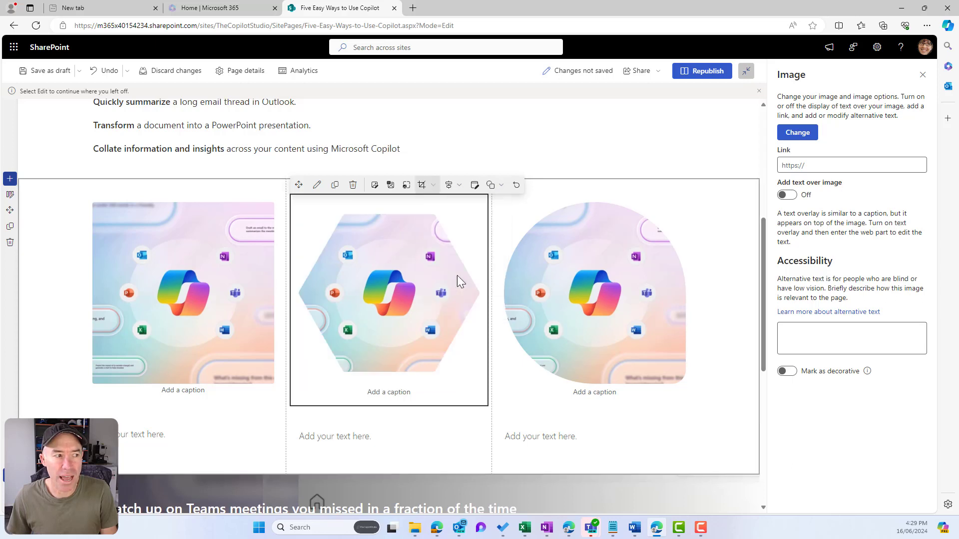
click(183, 281)
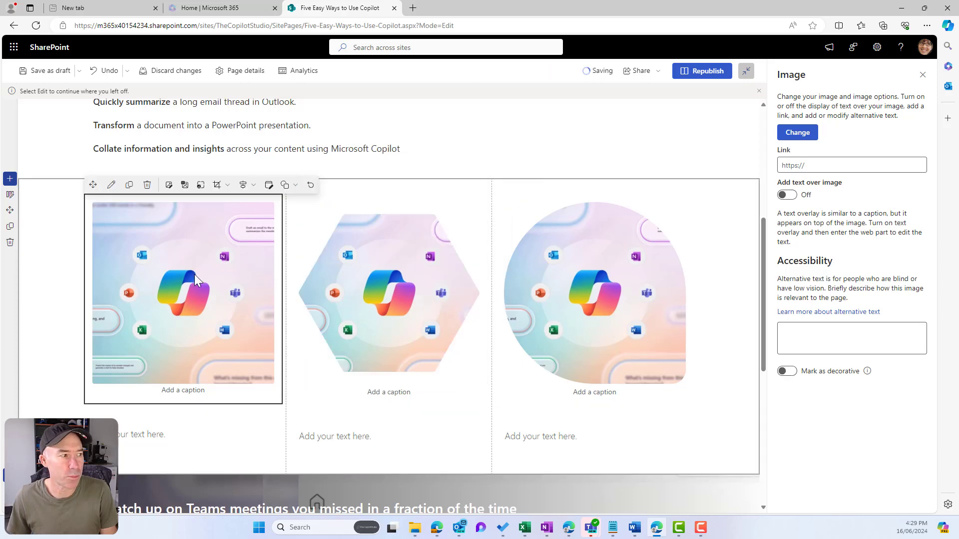
click(286, 185)
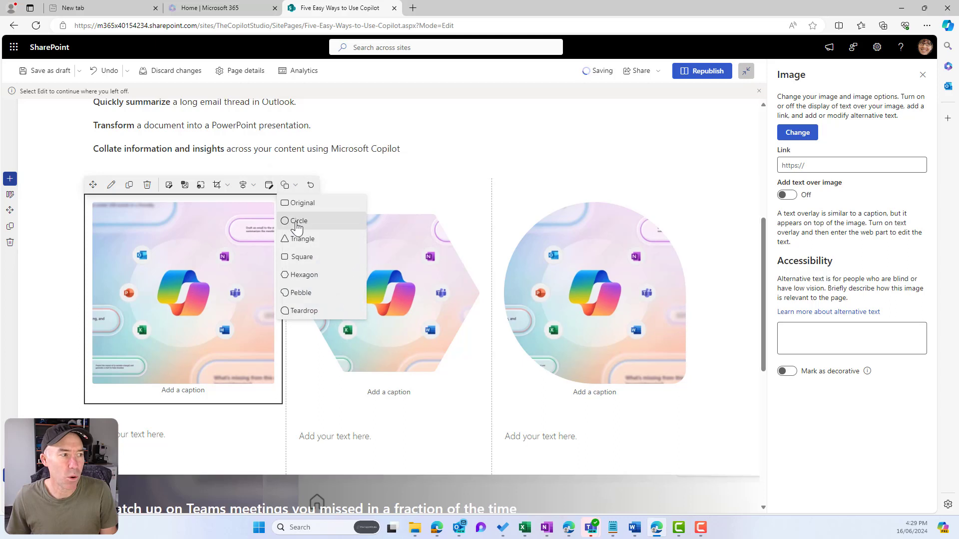
click(299, 221)
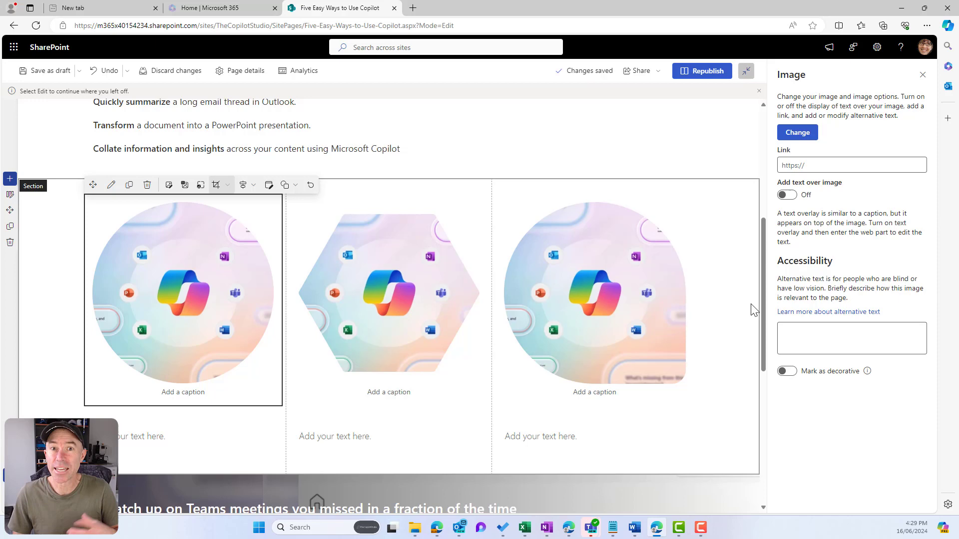
scroll(down, 3)
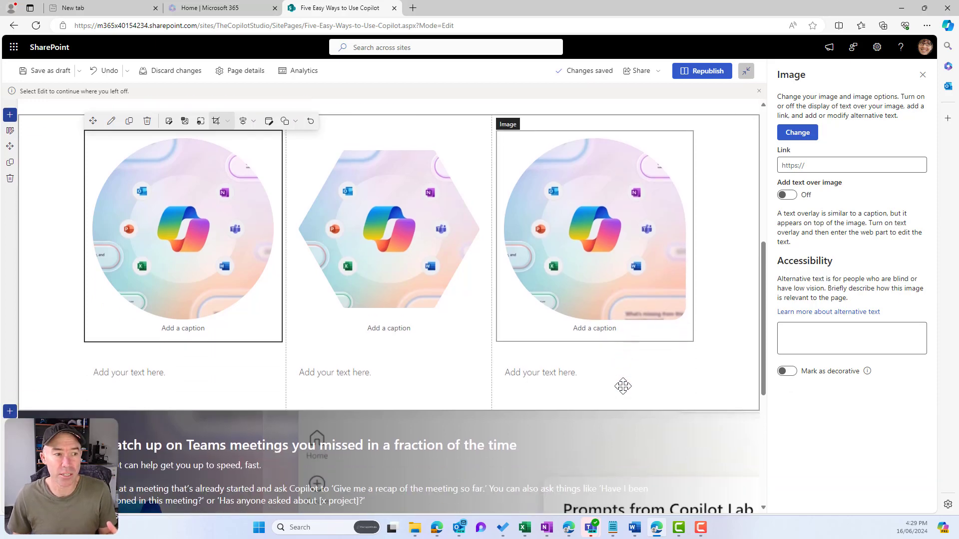
scroll(down, 3)
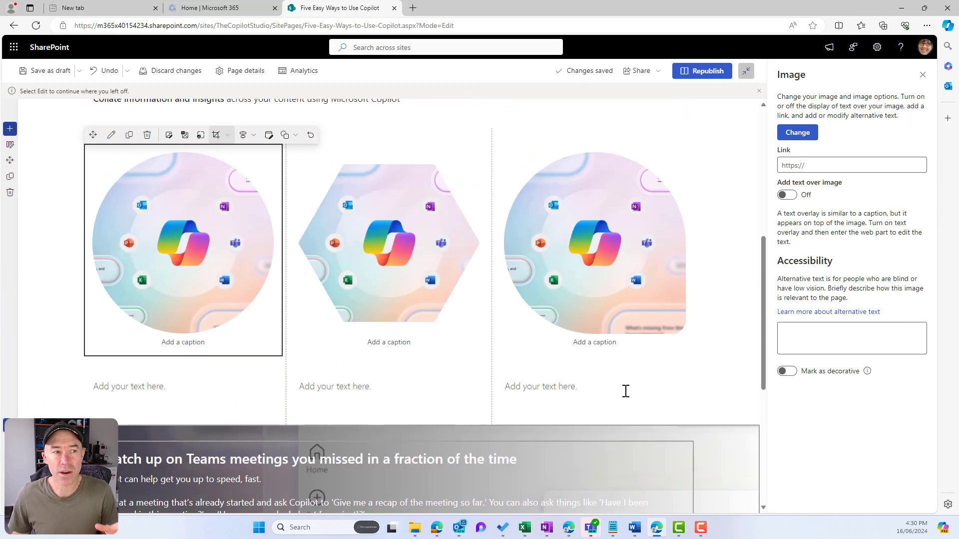
scroll(up, 3)
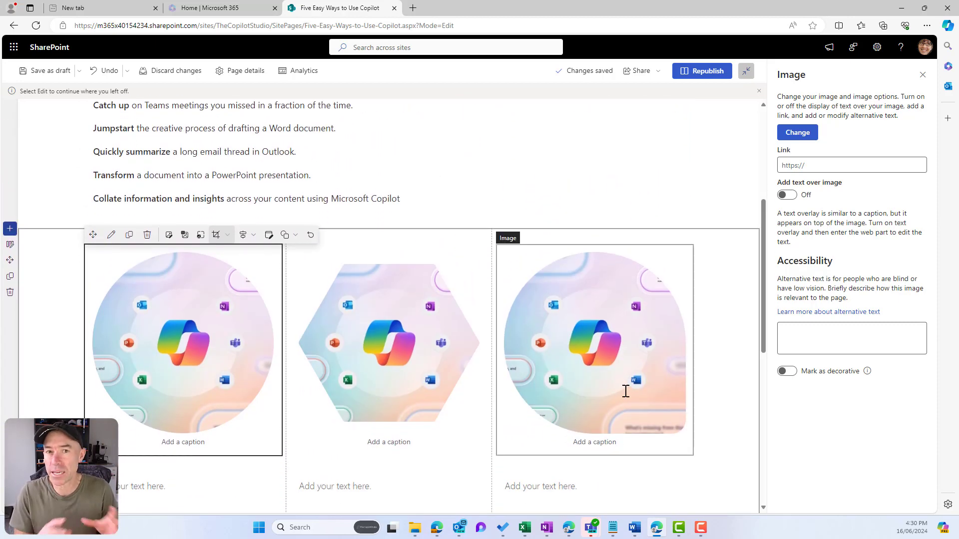